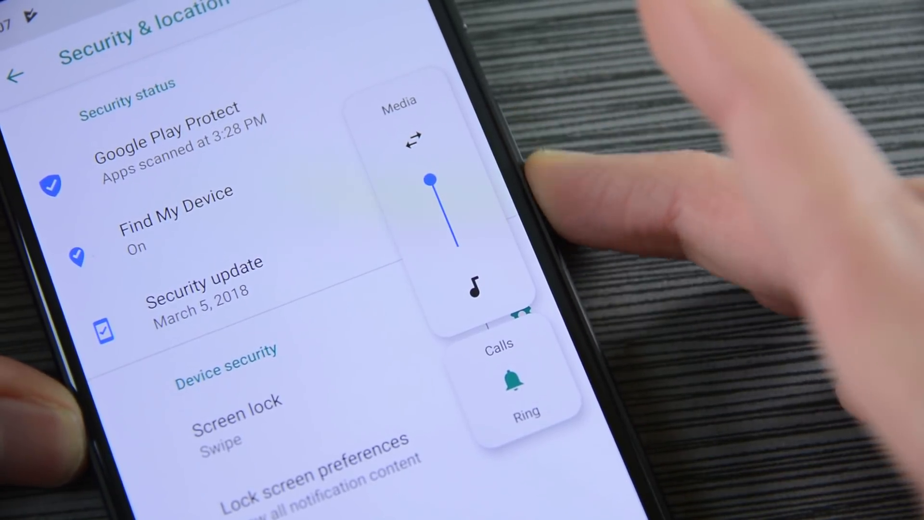
Drag the Media volume slider in the volume panel partway down
{"action": "left_click_drag", "start_coordinate": [429, 176], "coordinate": [439, 202]}
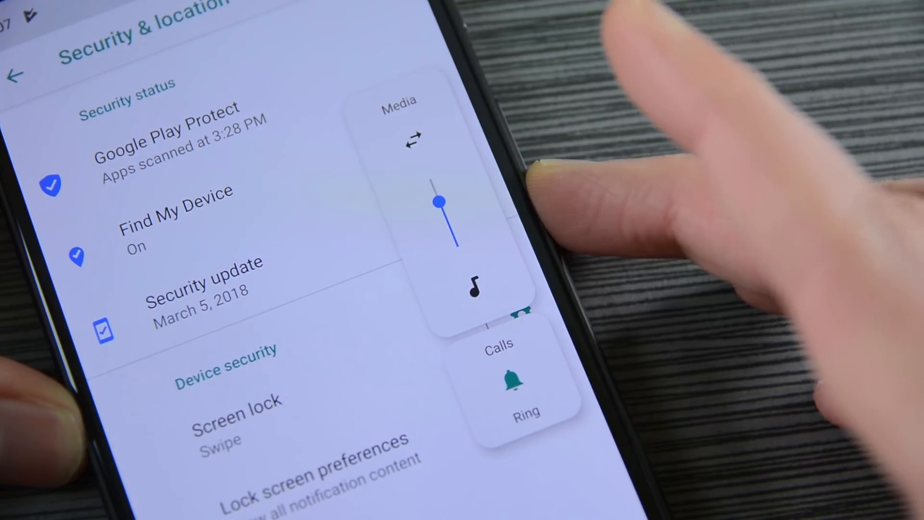